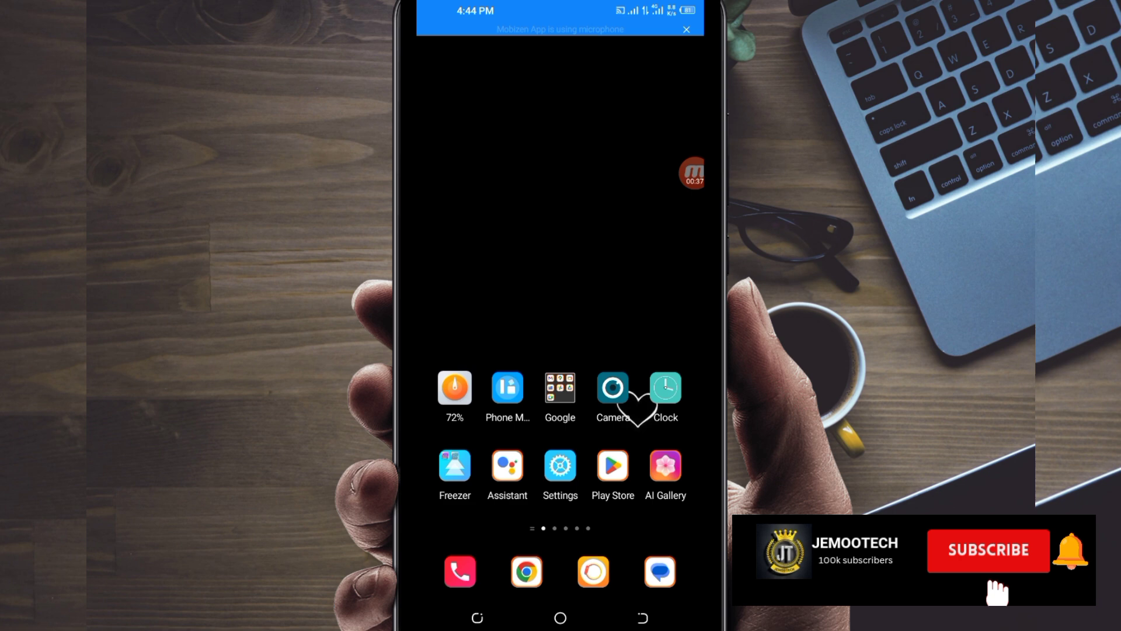
Step: Launch the Google Play Store from the home screen
{"action": "left_click", "coordinate": [691, 173]}
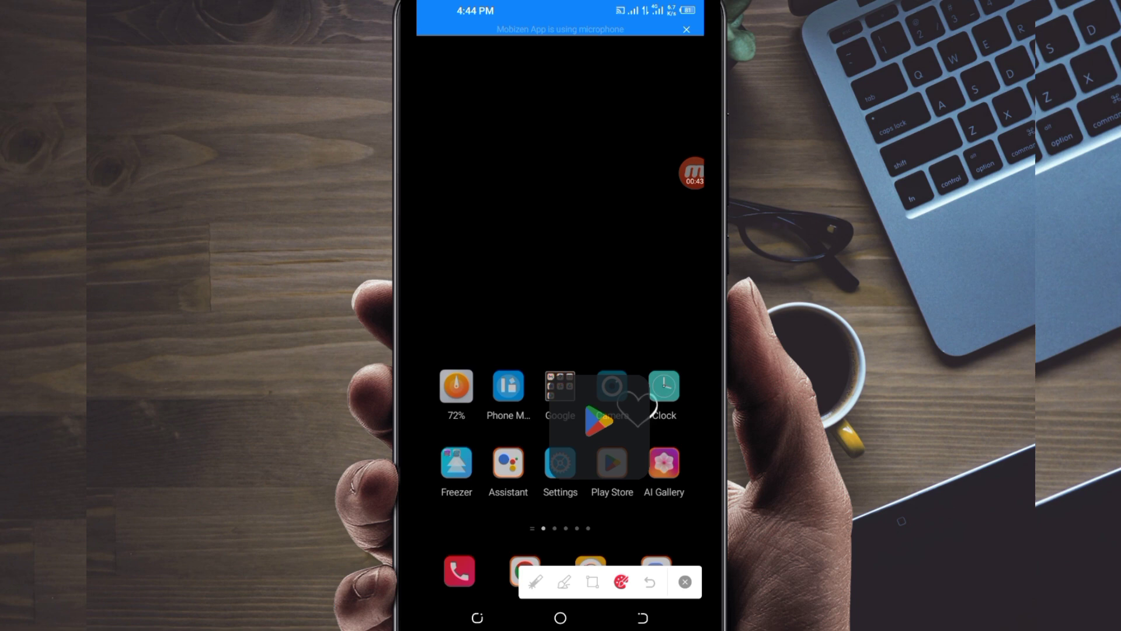
Step: Search the Play Store for '4u tunnel lite vpn' and show the matching results
{"action": "left_click", "coordinate": [611, 463]}
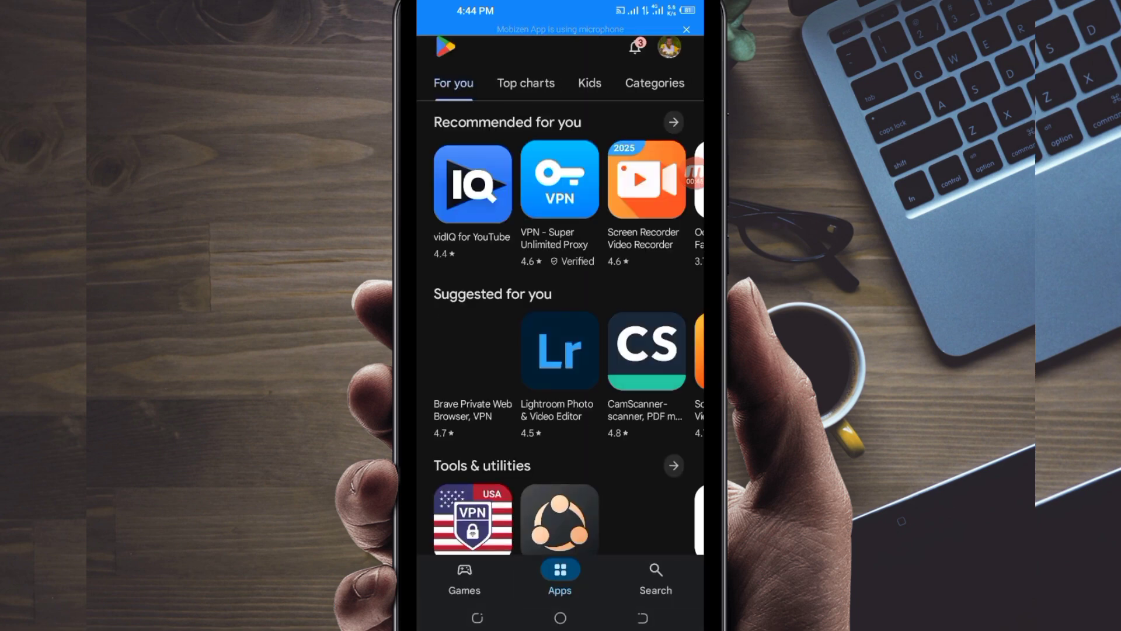
{"action": "left_click", "coordinate": [654, 576]}
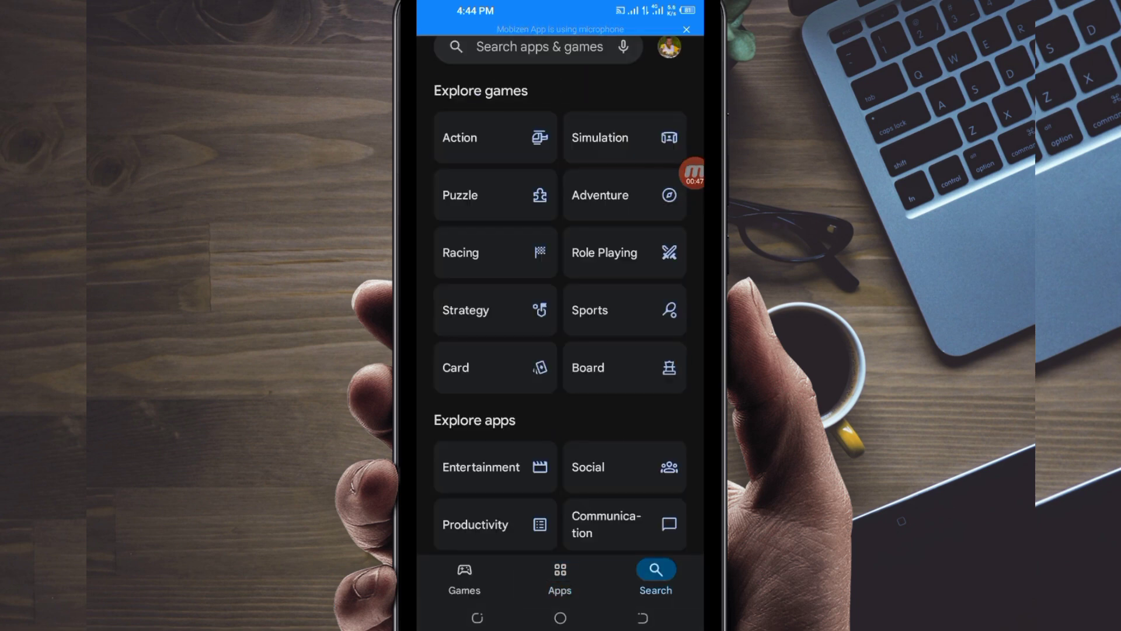
{"action": "left_click", "coordinate": [535, 47]}
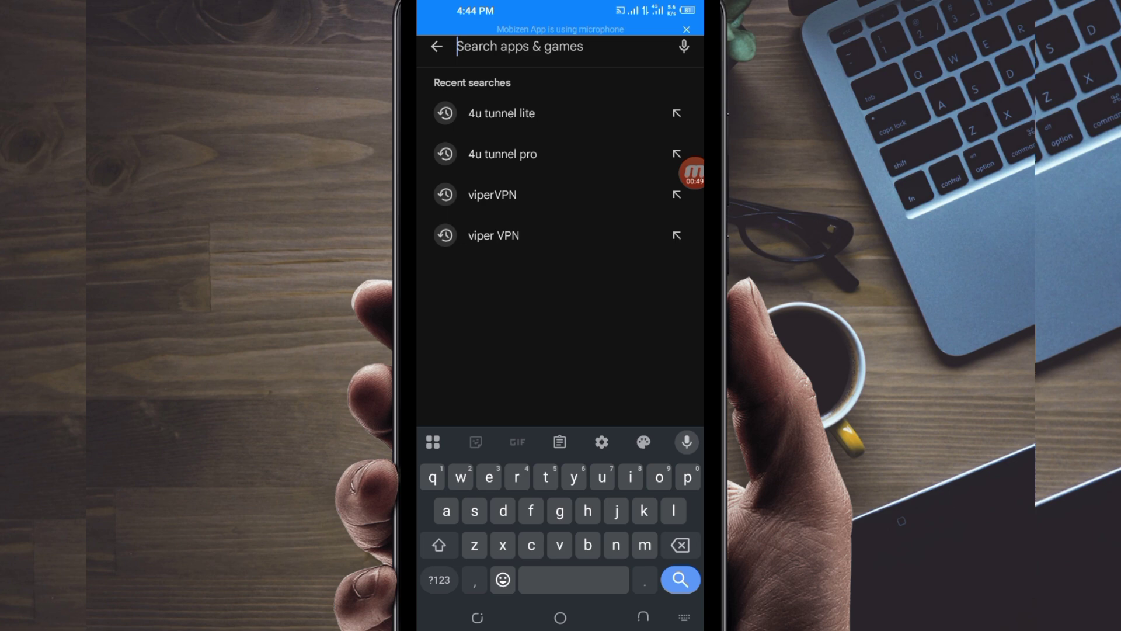
{"action": "type", "text": "4"}
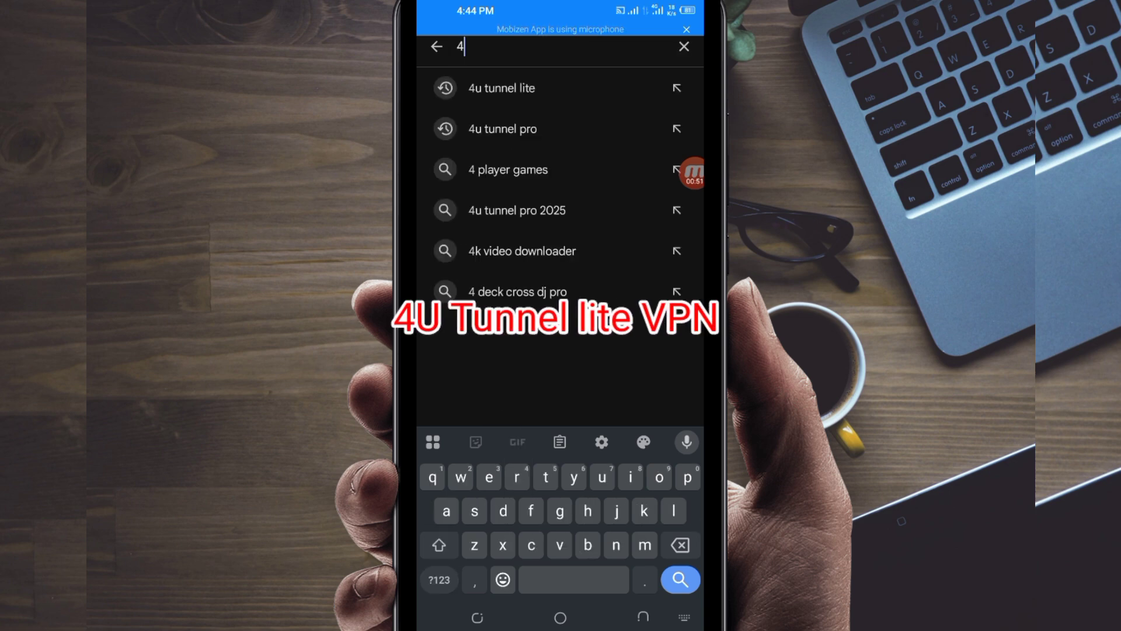
{"action": "type", "text": "u Tunnel"}
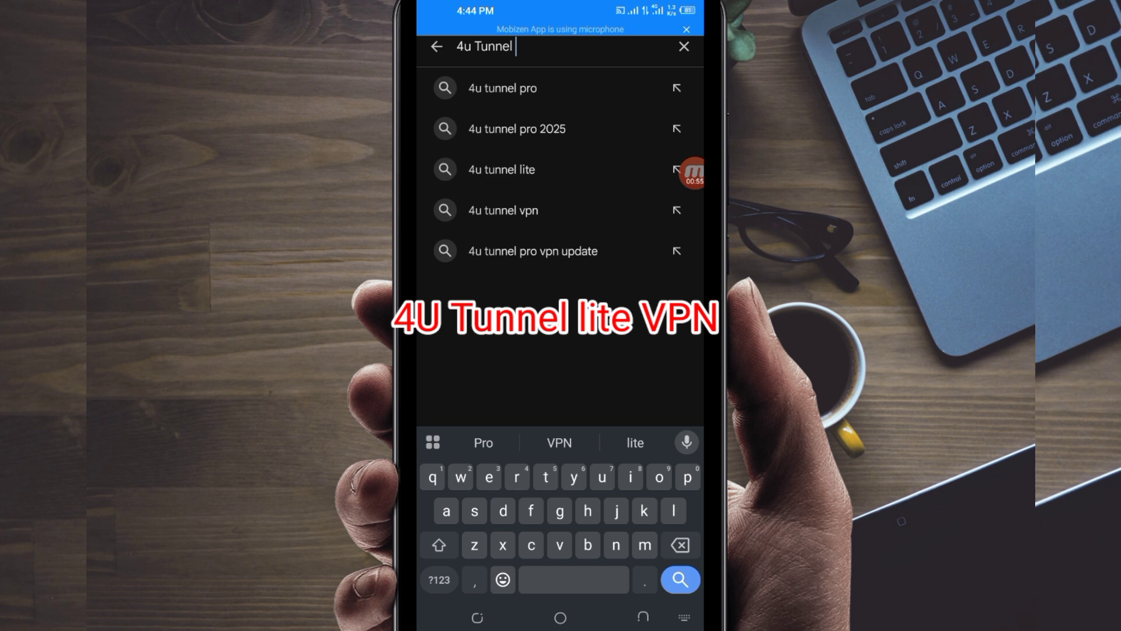
{"action": "left_click", "coordinate": [632, 441]}
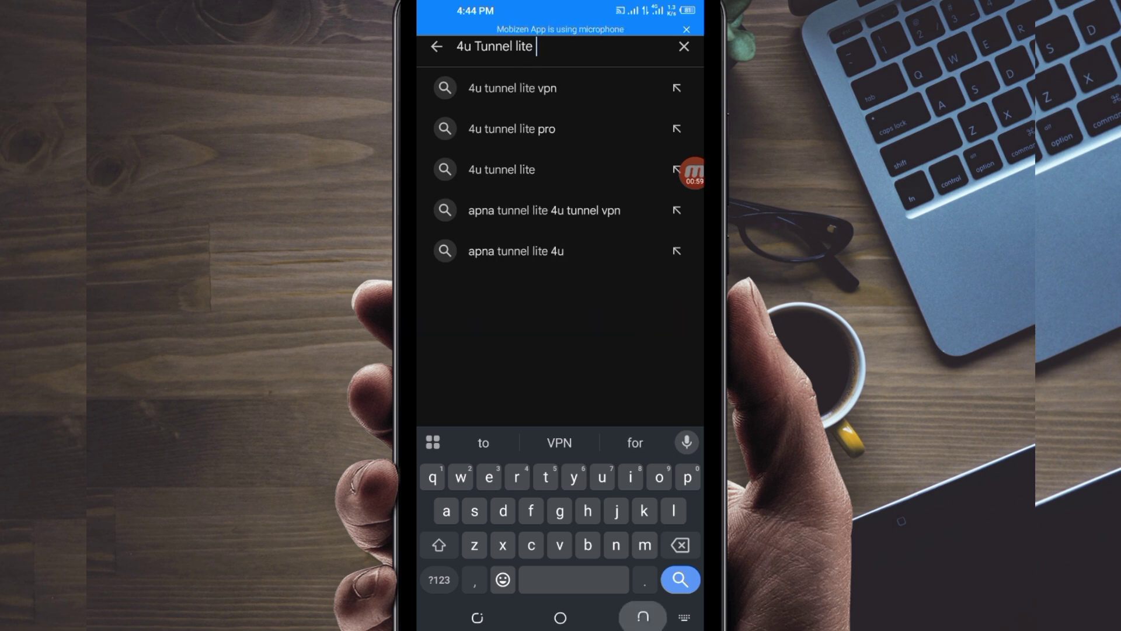
{"action": "left_click", "coordinate": [510, 87]}
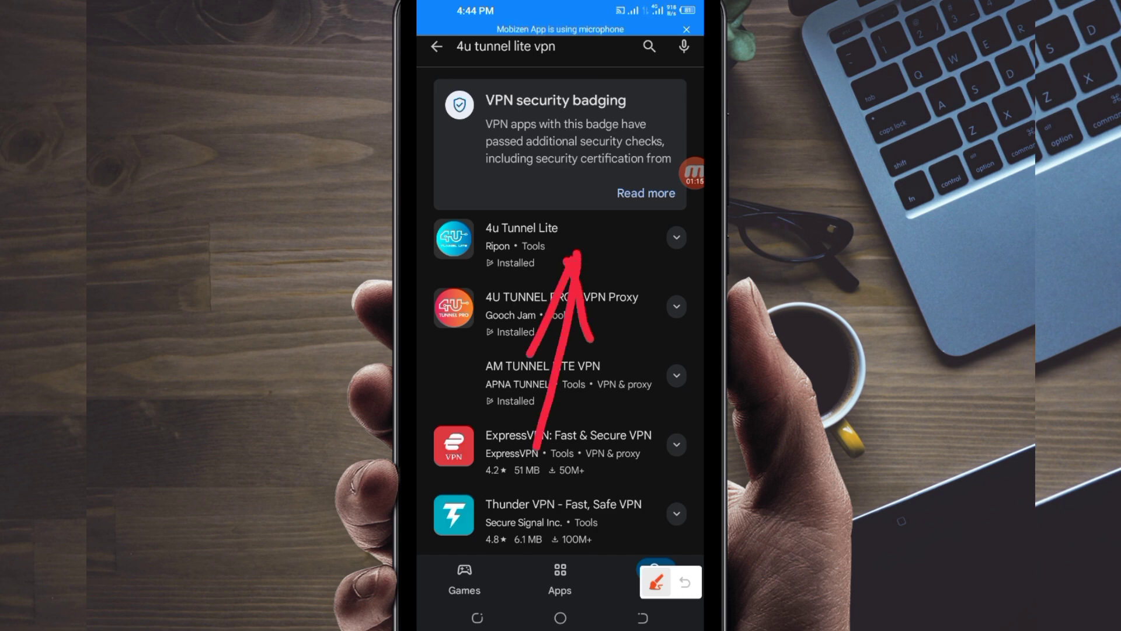
Step: Open the 4u Tunnel Lite store page from the search results
{"action": "left_click", "coordinate": [521, 238]}
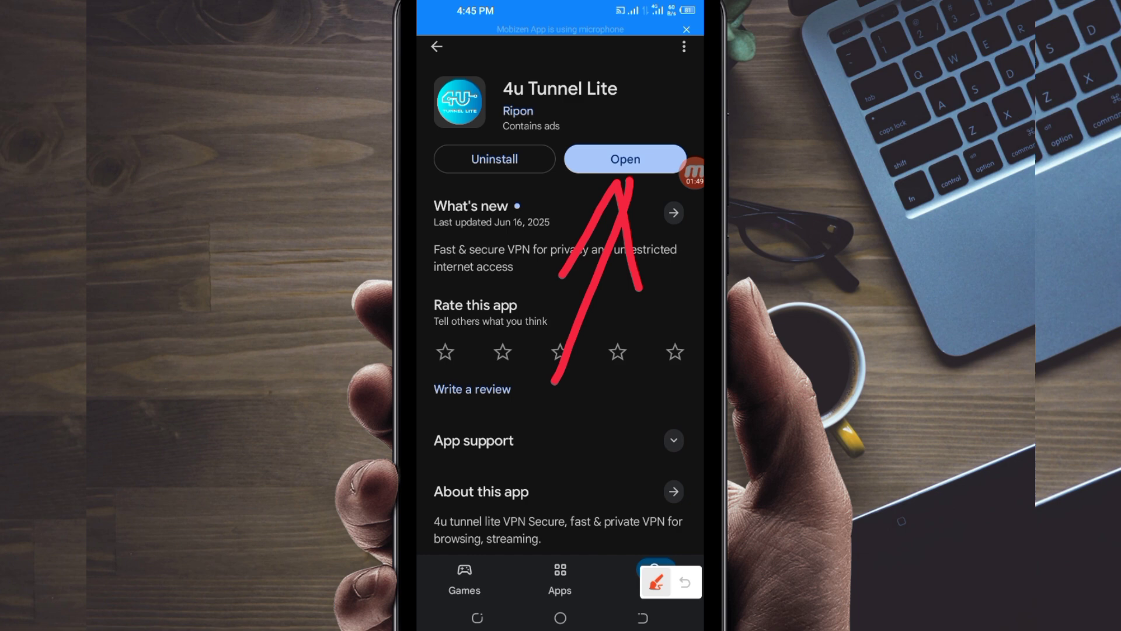
Step: Launch 4U Tunnel Lite and dismiss its welcome Notice with OKAY
{"action": "left_click", "coordinate": [624, 159]}
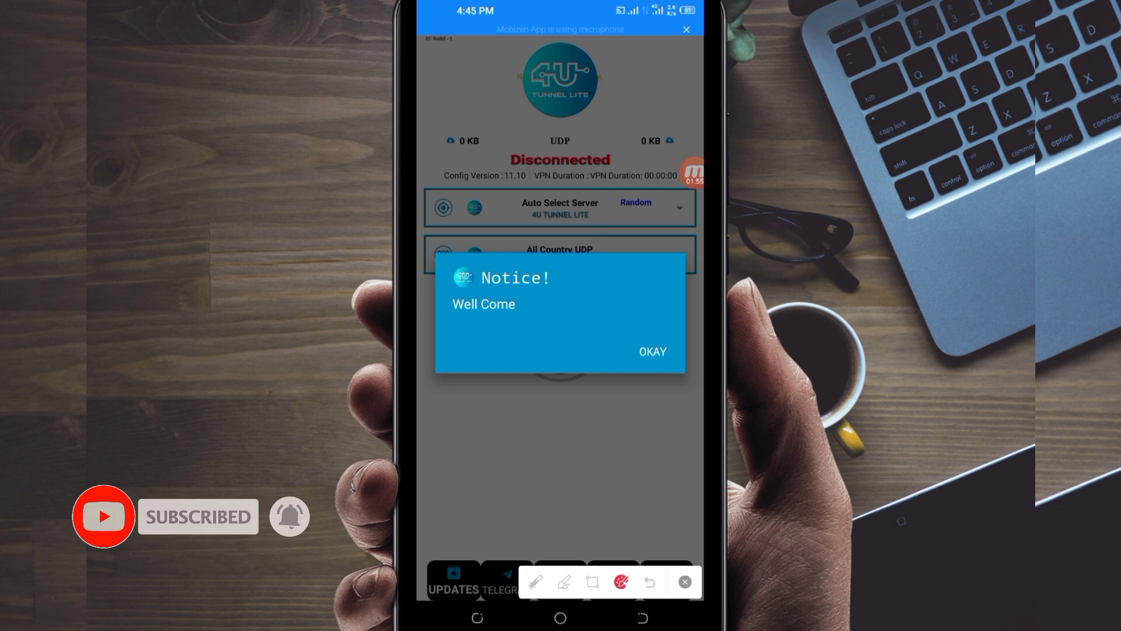
{"action": "left_click", "coordinate": [652, 352]}
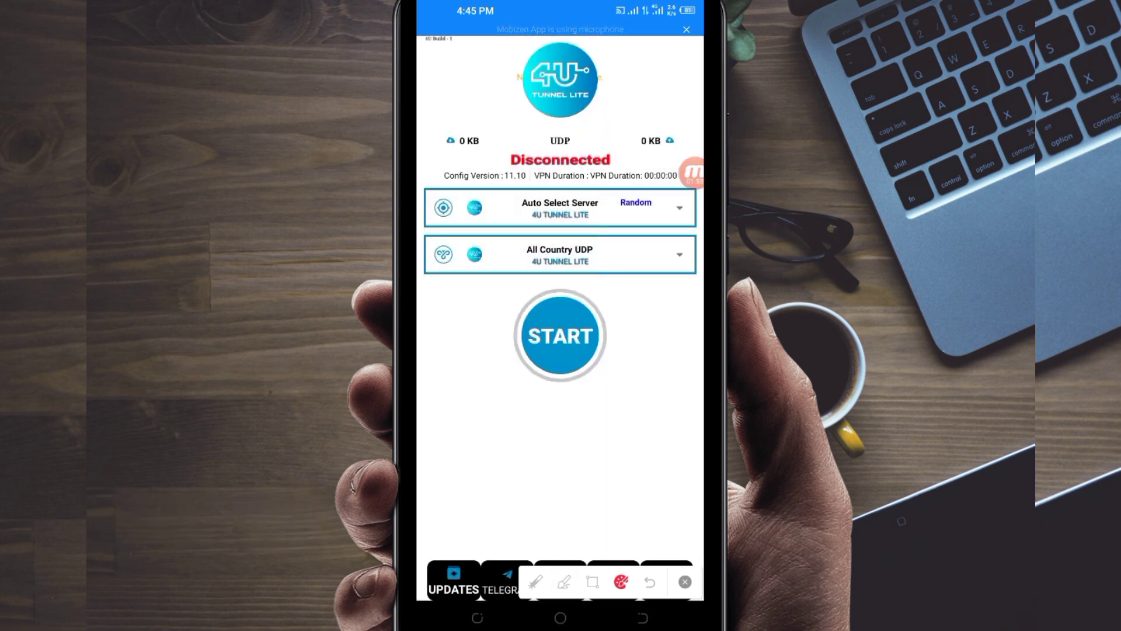
{"action": "left_click", "coordinate": [683, 580]}
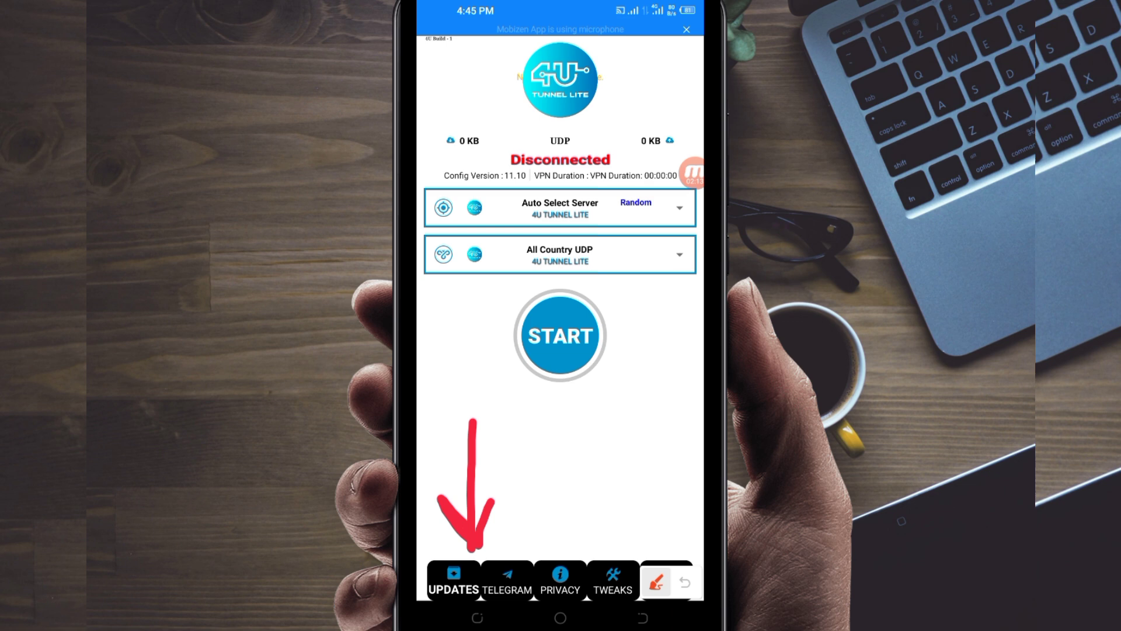
Step: Run the Config Updater in ONLINE mode to download the latest server configs
{"action": "left_click", "coordinate": [655, 581]}
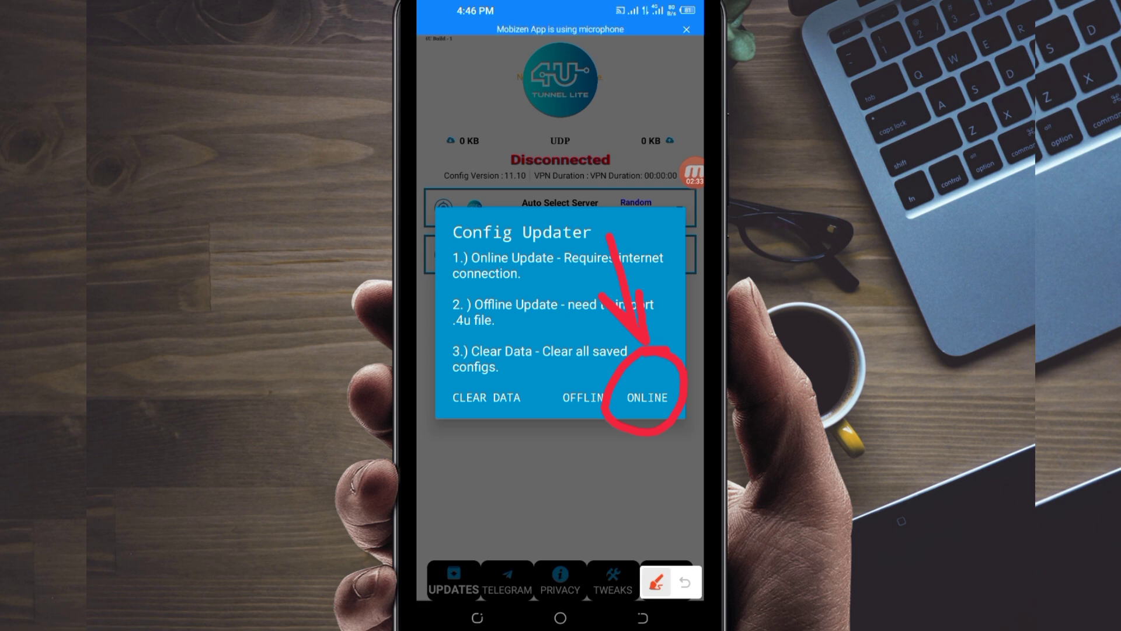
{"action": "left_click", "coordinate": [646, 397]}
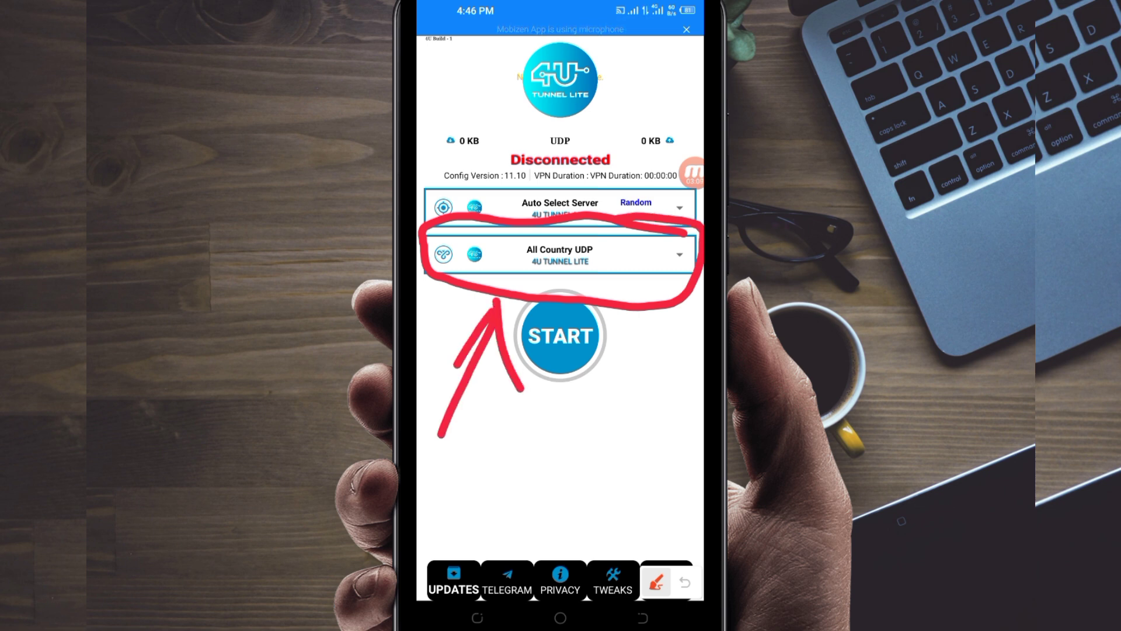
Step: Select the All Country UDP server via a 'udp' search and start the VPN connection
{"action": "left_click", "coordinate": [559, 253]}
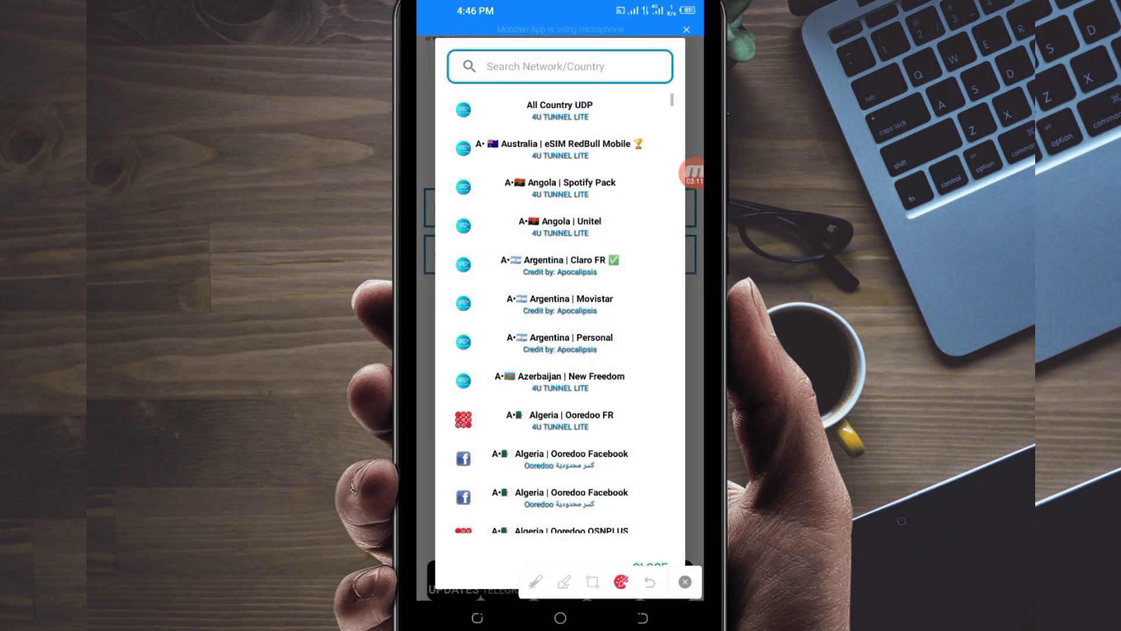
{"action": "type", "text": "u"}
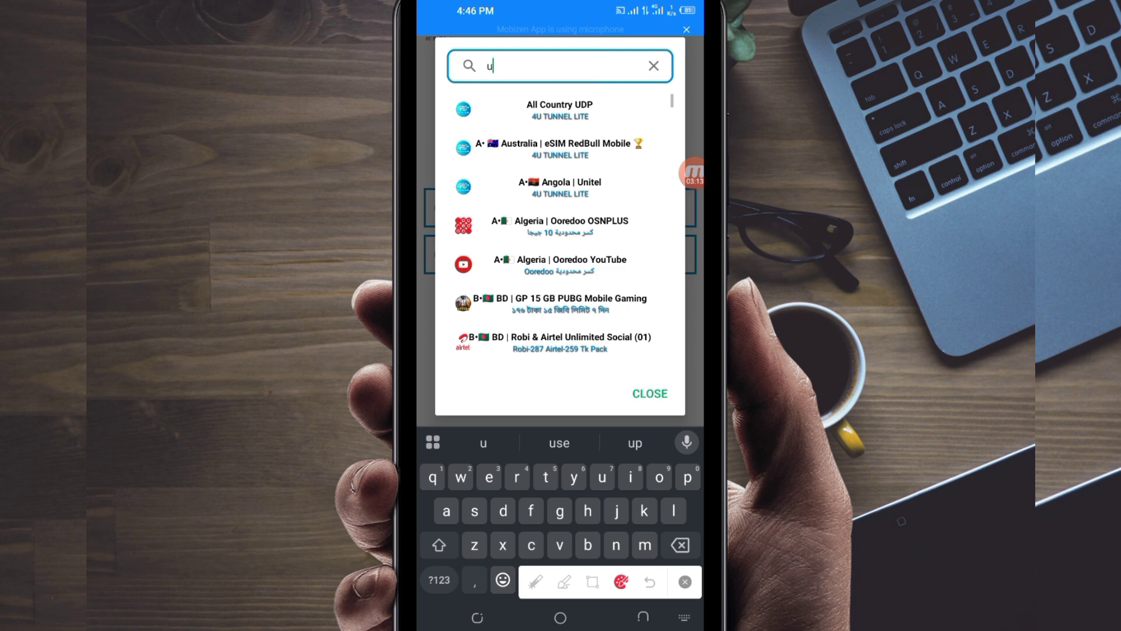
{"action": "type", "text": "dp"}
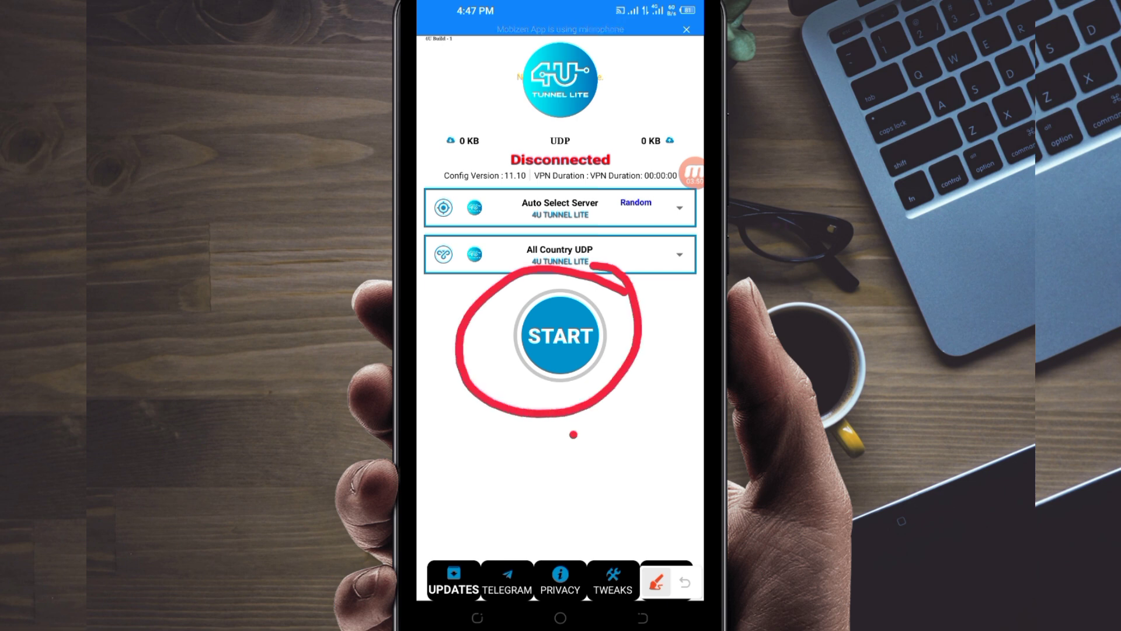
{"action": "left_click", "coordinate": [559, 335]}
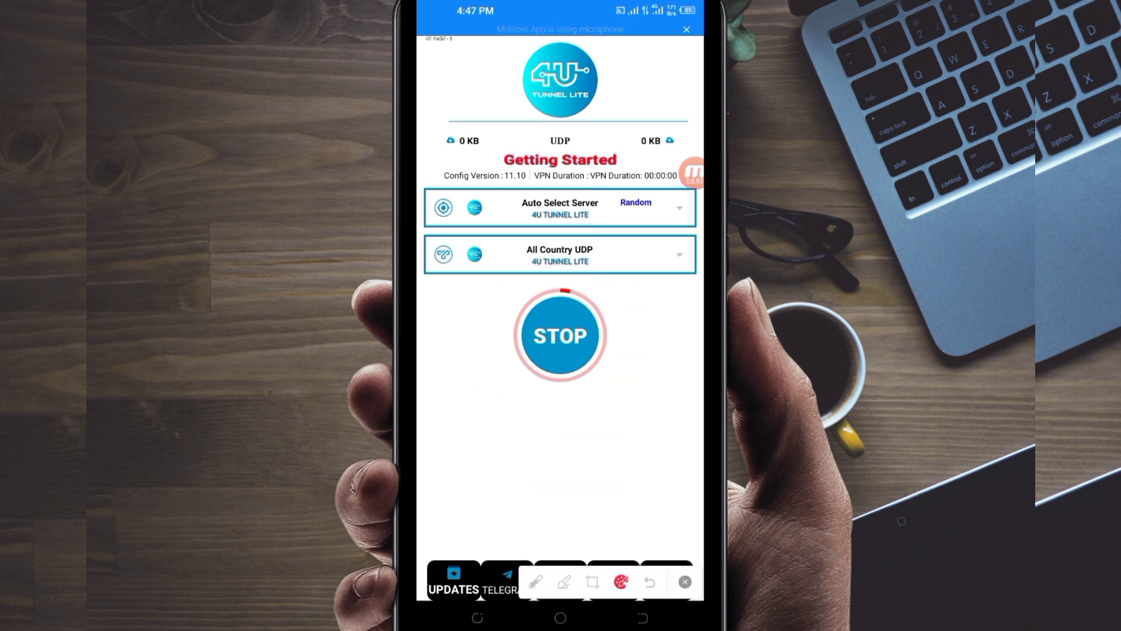